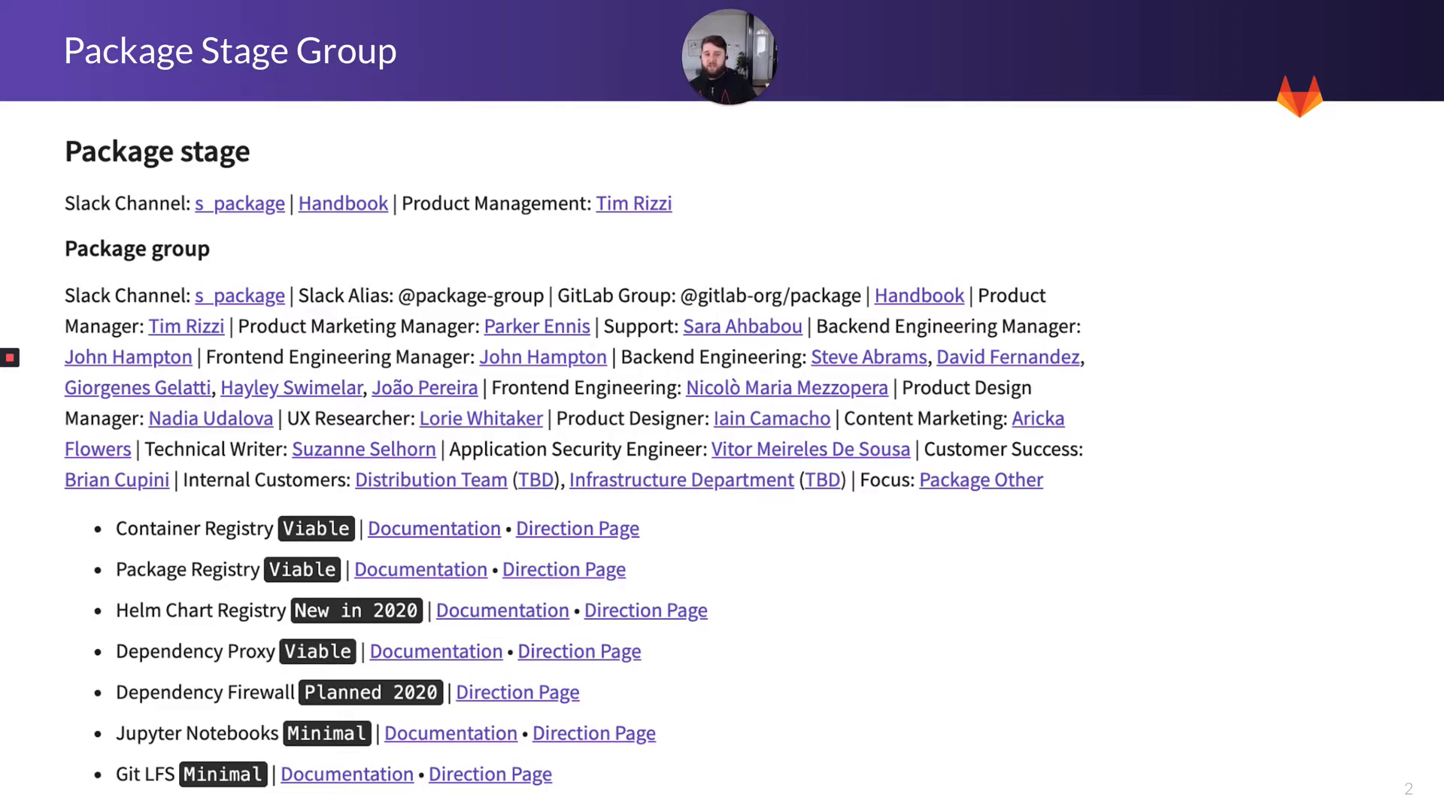
# Advance to the slide on expanding cleanup to all packages and dependencies
pyautogui.press('Right')
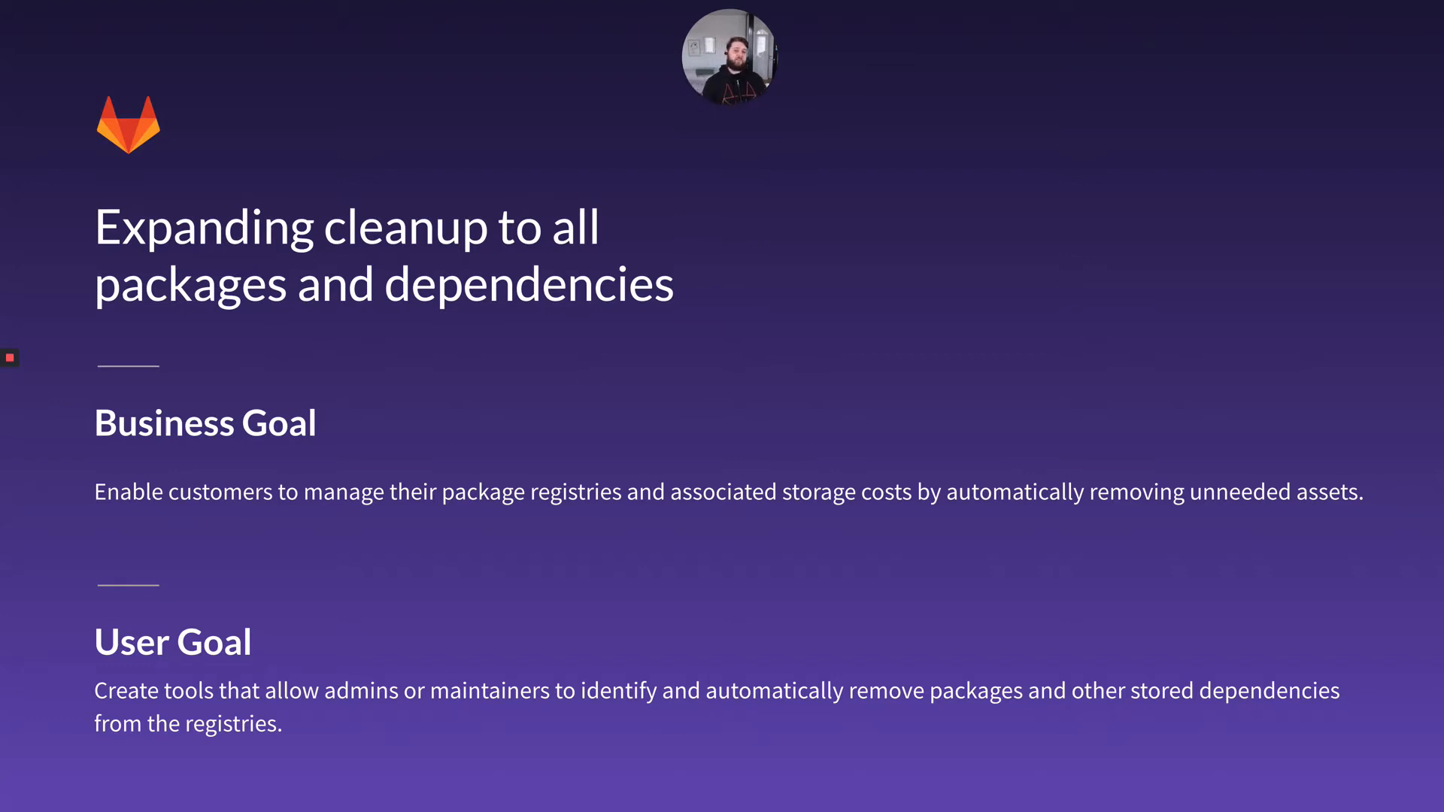
# Advance through the package duplicates slide to the closing Thank you slide crediting the Package team
pyautogui.press('Right')
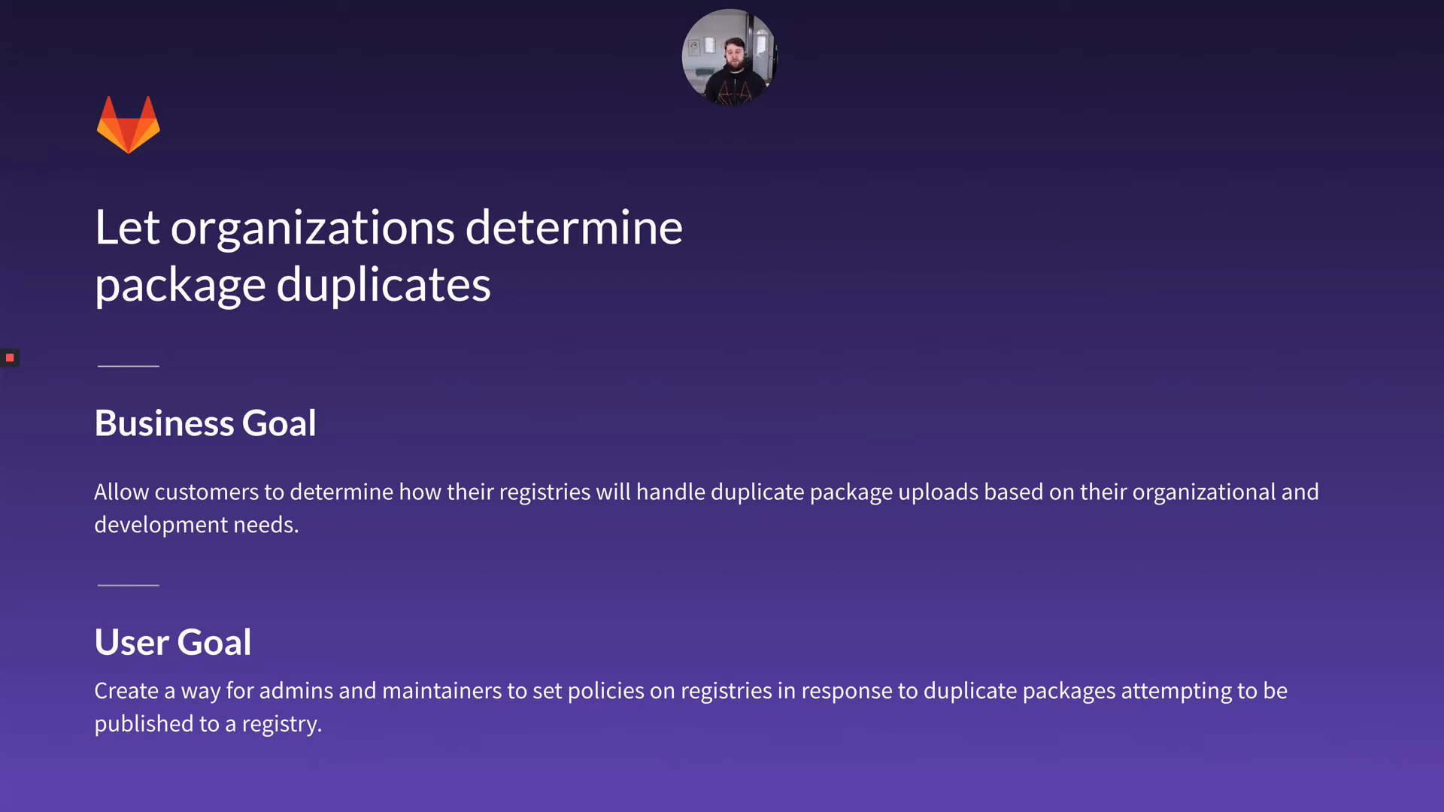
pyautogui.press('Right')
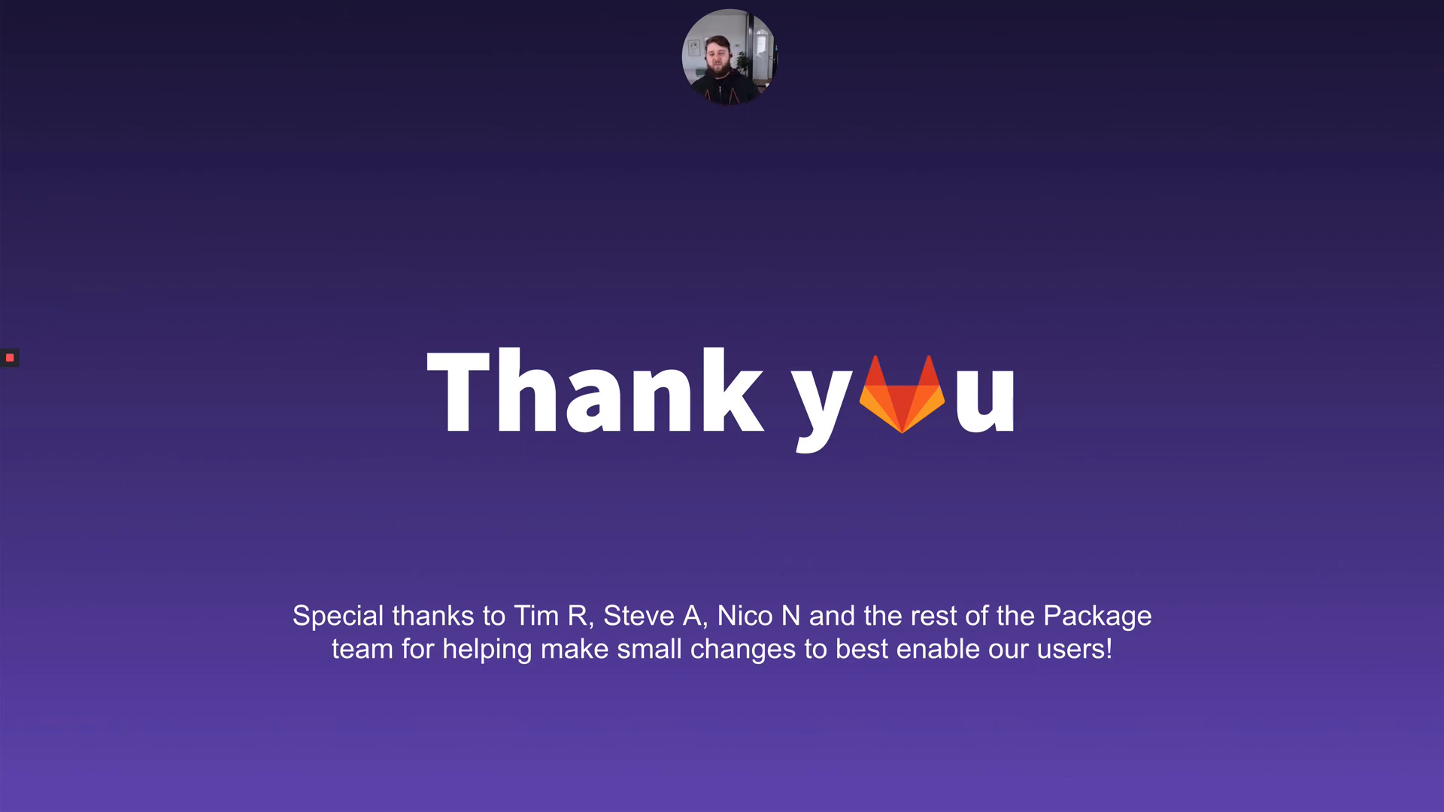
pyautogui.moveTo(316, 355)
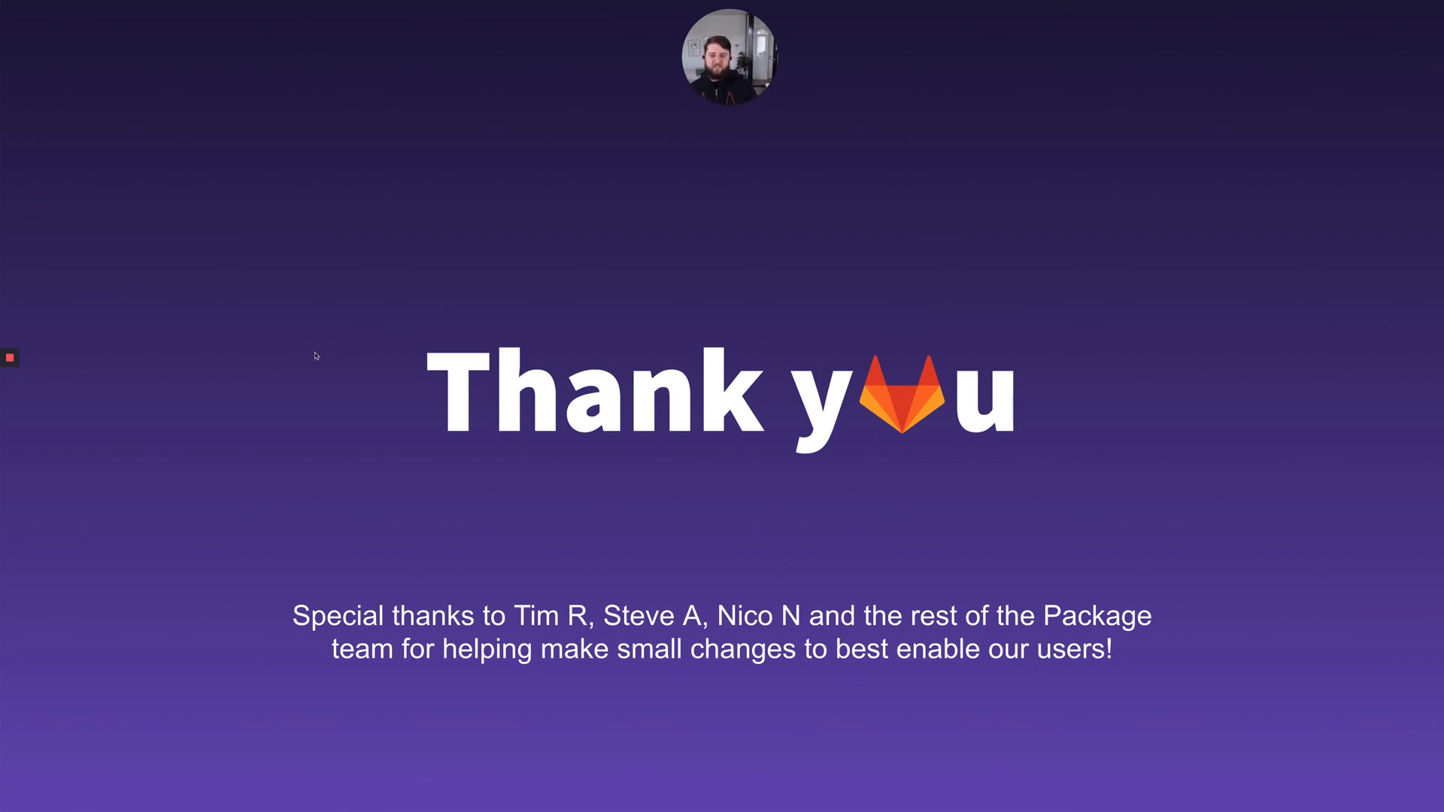